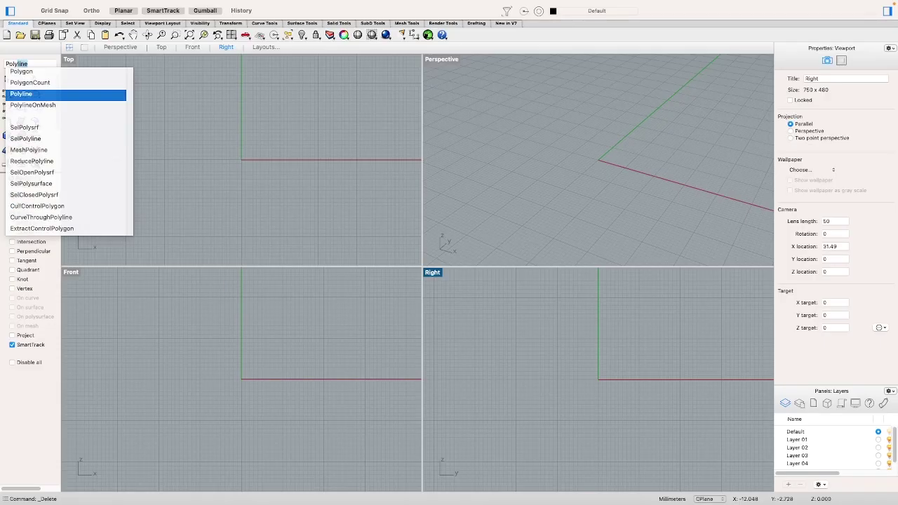
Step: Start the Polyline command so Rhino awaits the first point in the empty viewports
{"action": "left_click", "coordinate": [22, 93]}
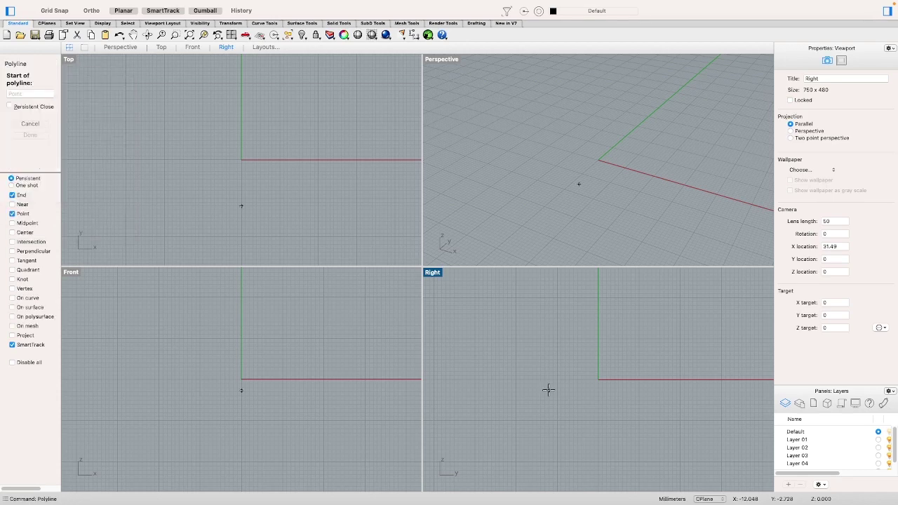